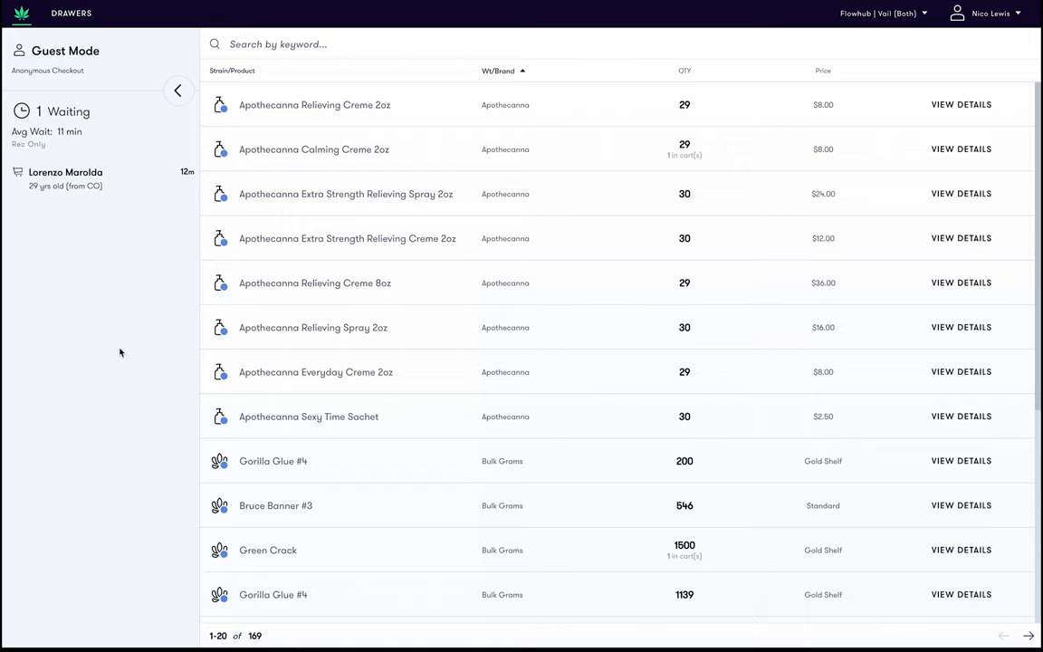
{"action": "mouse_move", "coordinate": [129, 196]}
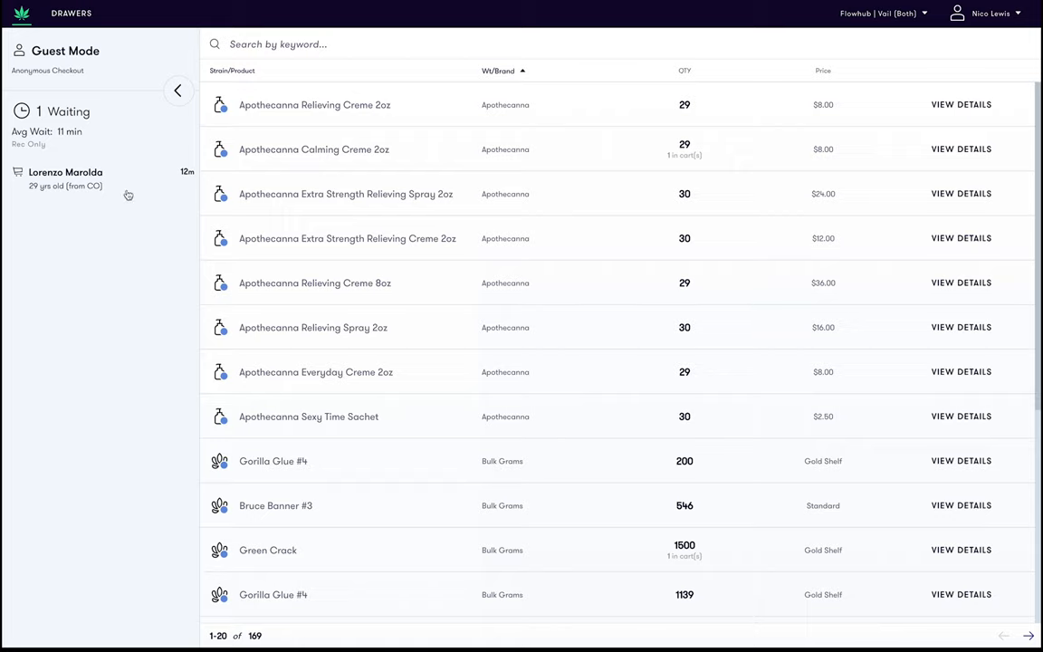
{"action": "mouse_move", "coordinate": [116, 236]}
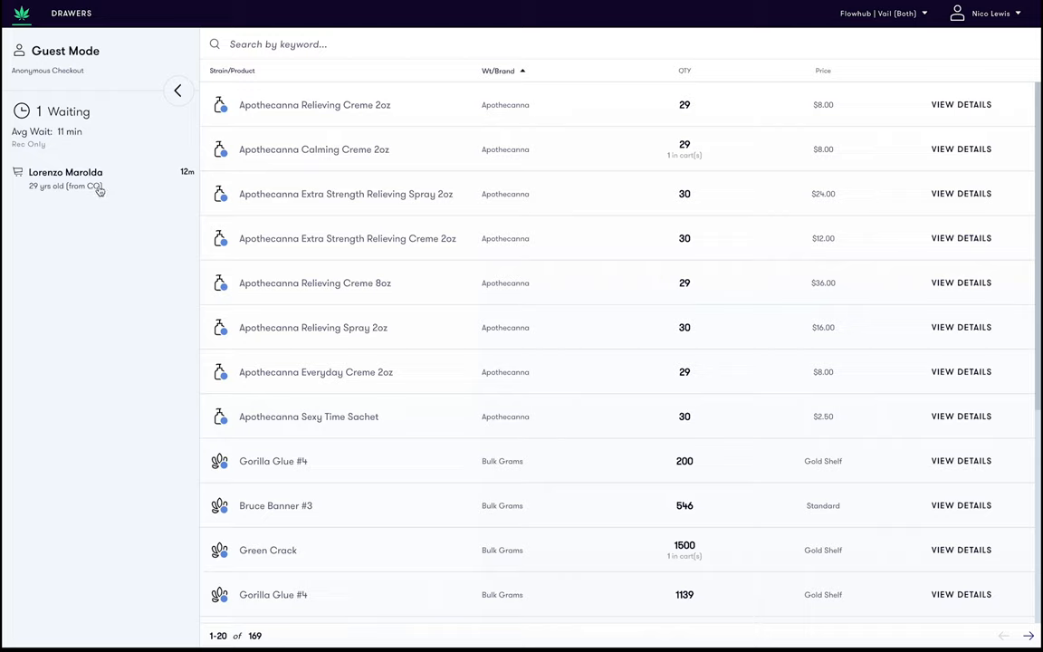
- Open the waiting customer's checkout from the queue, showing the two-item $23.41 cart
{"action": "left_click", "coordinate": [65, 178]}
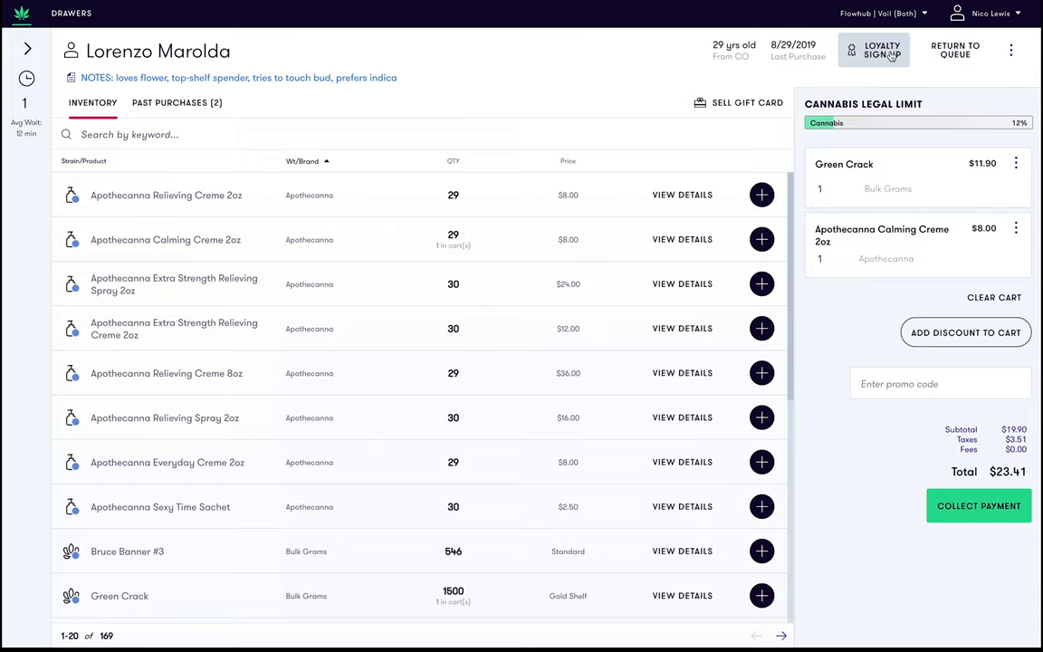
{"action": "left_click", "coordinate": [874, 50]}
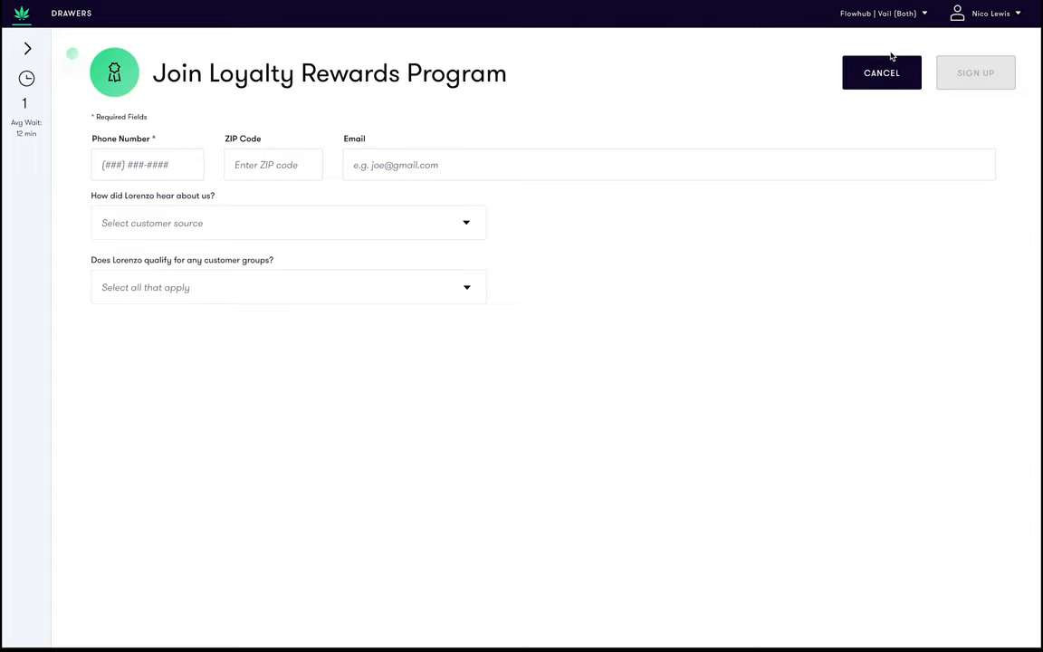
{"action": "left_click", "coordinate": [147, 163]}
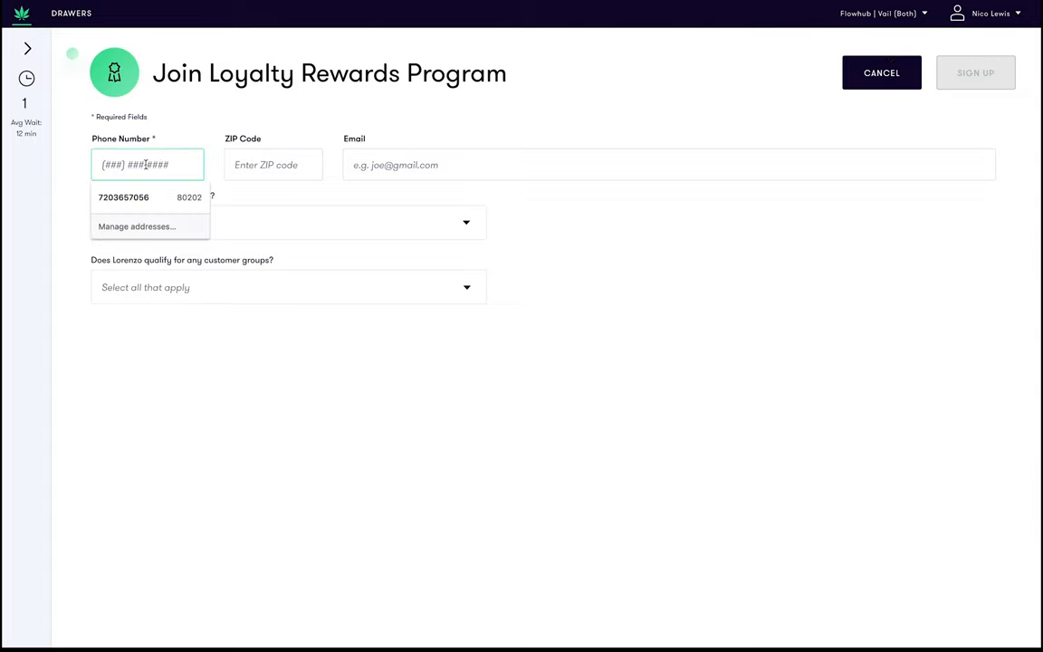
{"action": "type", "text": "(568) 876-56"}
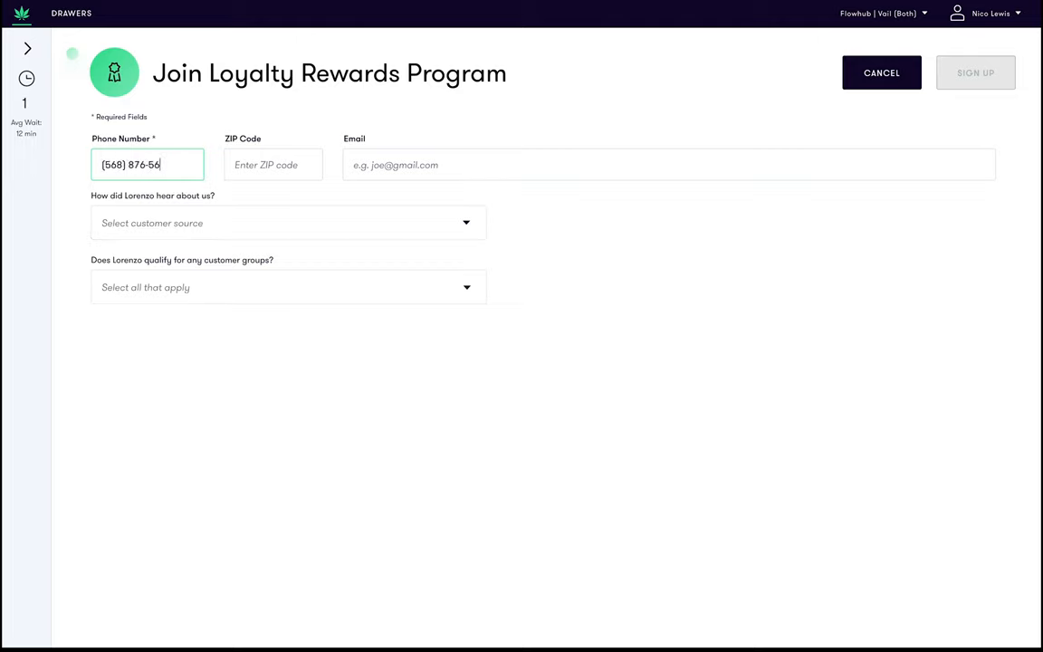
{"action": "type", "text": "5"}
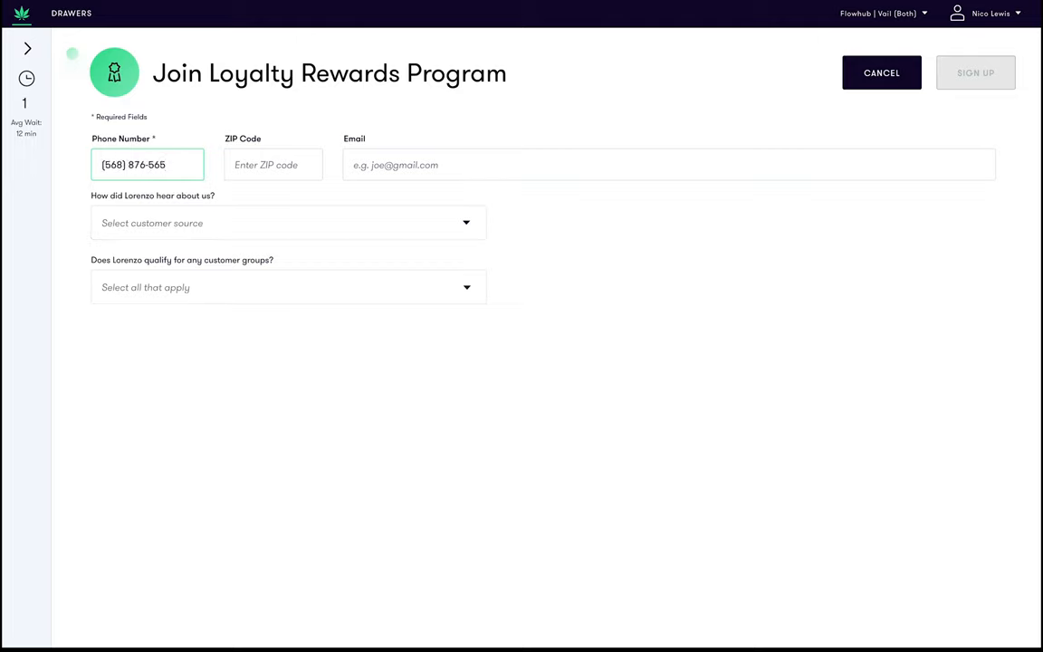
{"action": "type", "text": "8"}
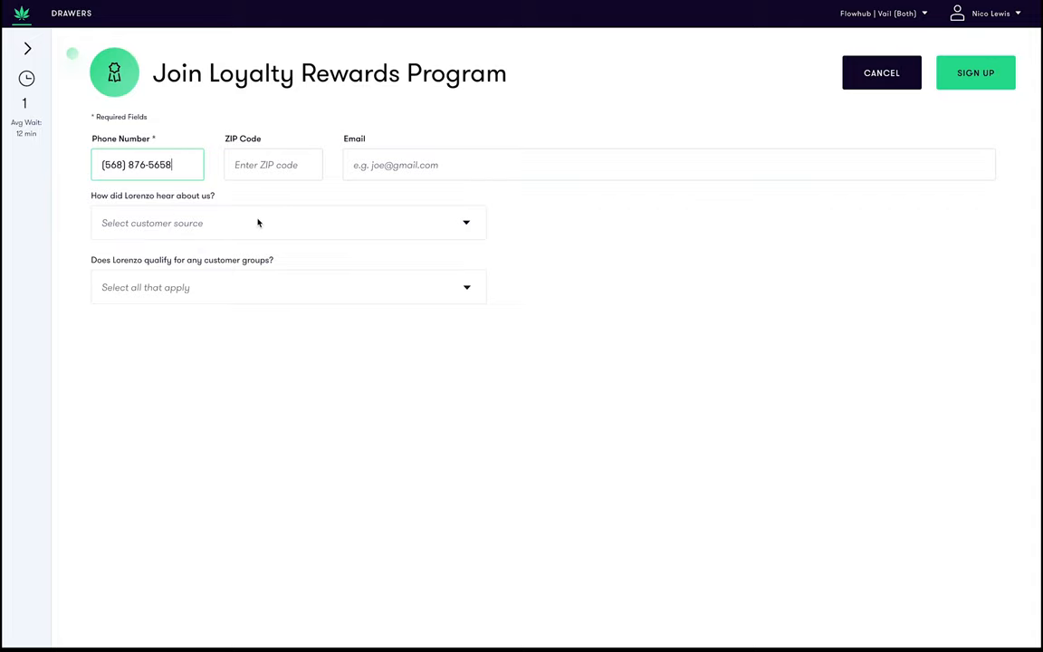
{"action": "left_click", "coordinate": [288, 223]}
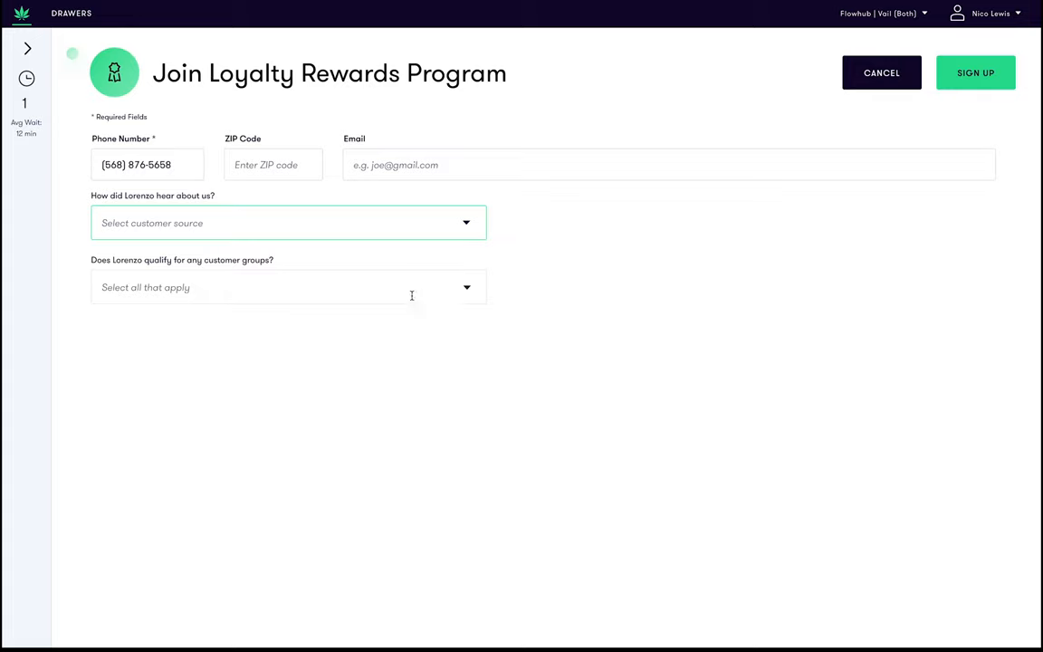
{"action": "left_click", "coordinate": [289, 287]}
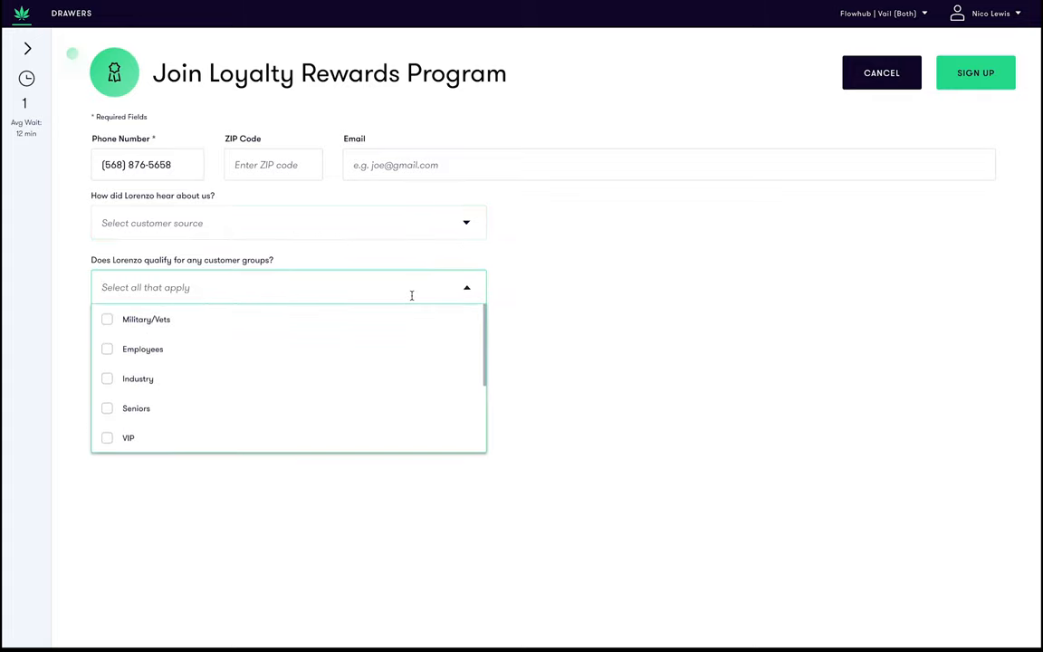
{"action": "left_click", "coordinate": [466, 287]}
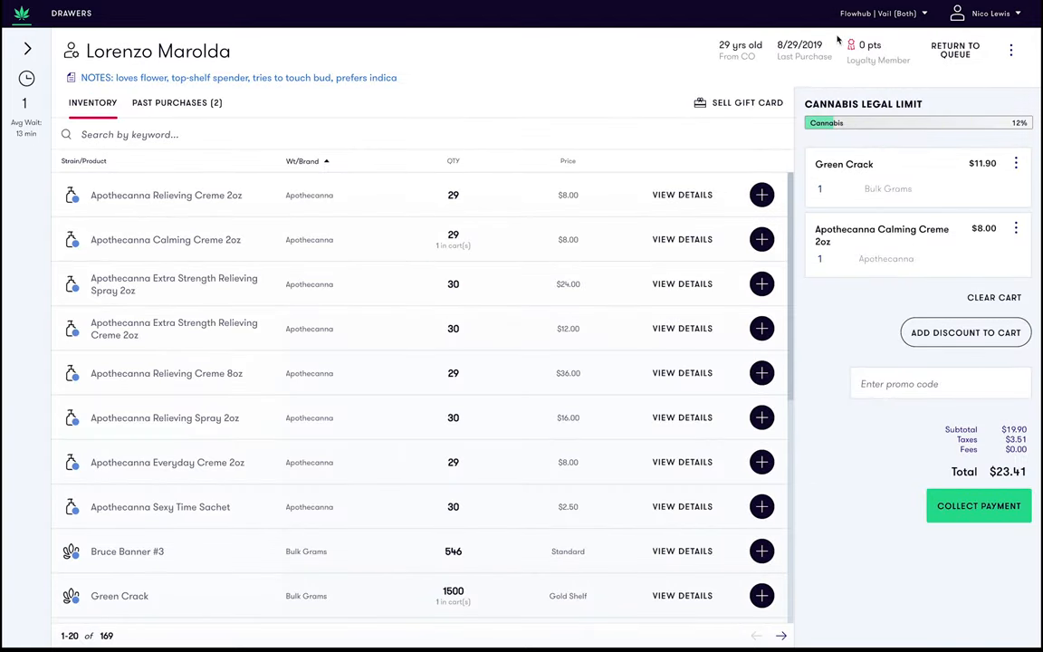
{"action": "mouse_move", "coordinate": [909, 74]}
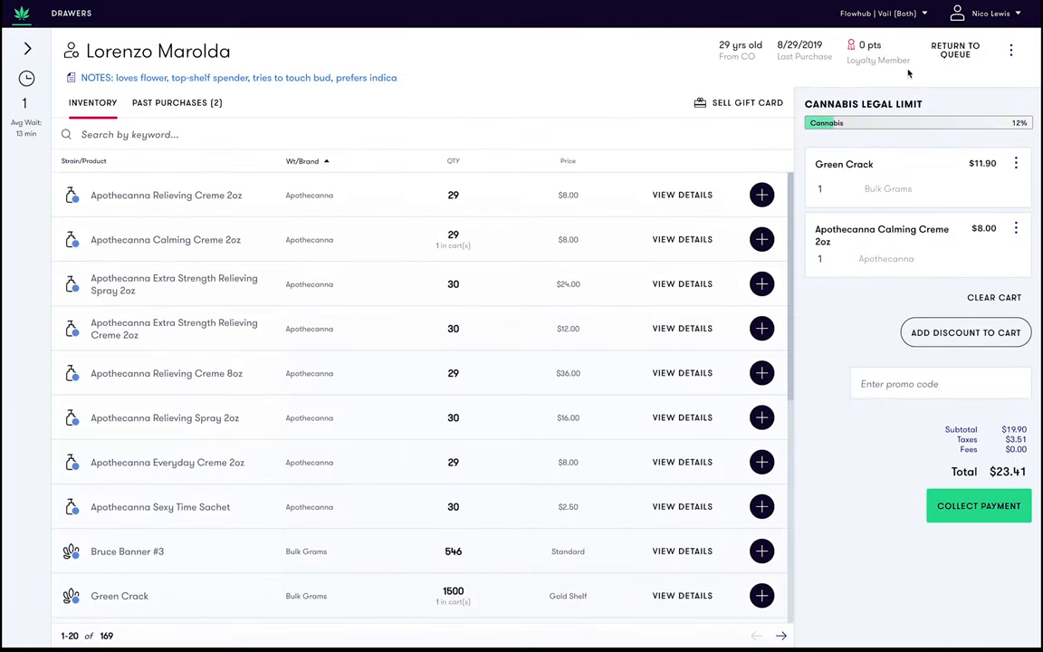
{"action": "mouse_move", "coordinate": [912, 87]}
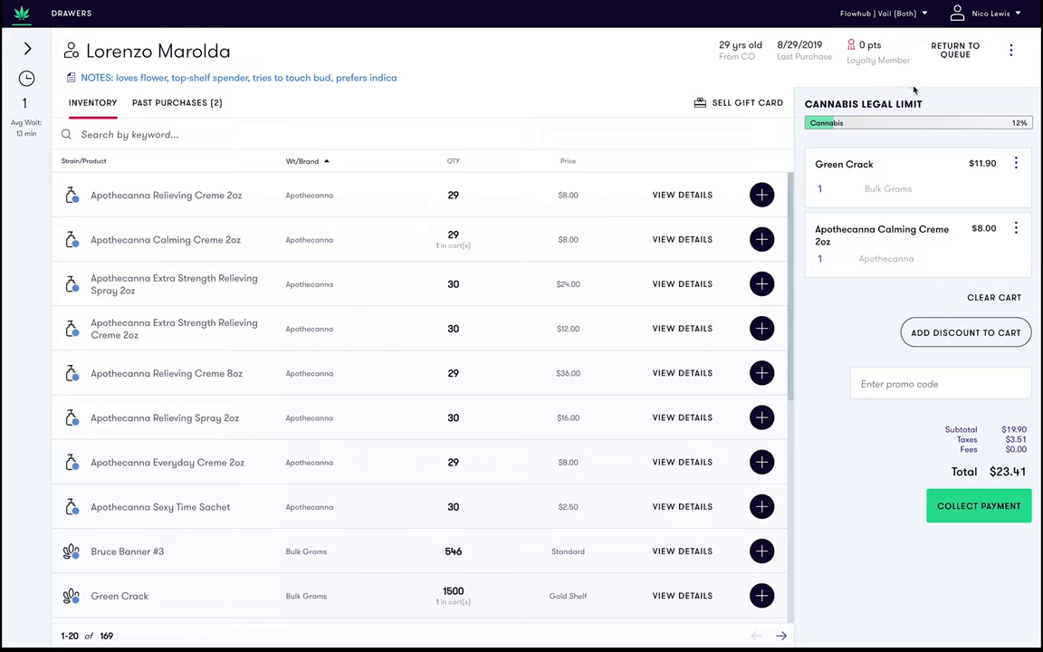
{"action": "mouse_move", "coordinate": [915, 91]}
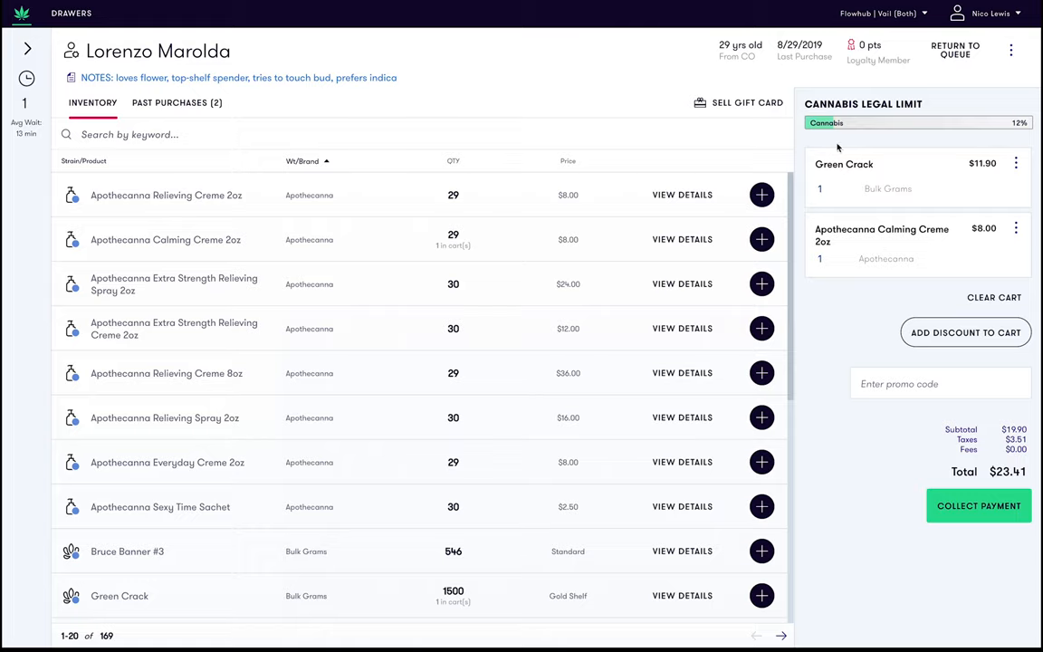
- Enter a $30 cash amount for the $23.41 order, leaving $6.59 change
{"action": "left_click", "coordinate": [978, 505]}
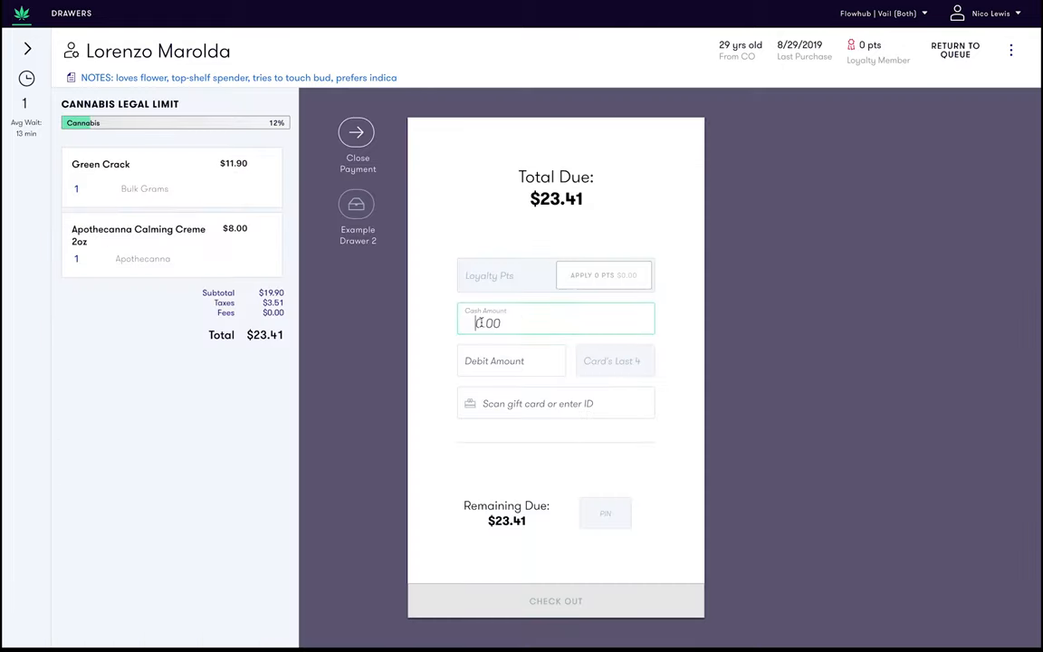
{"action": "type", "text": "3"}
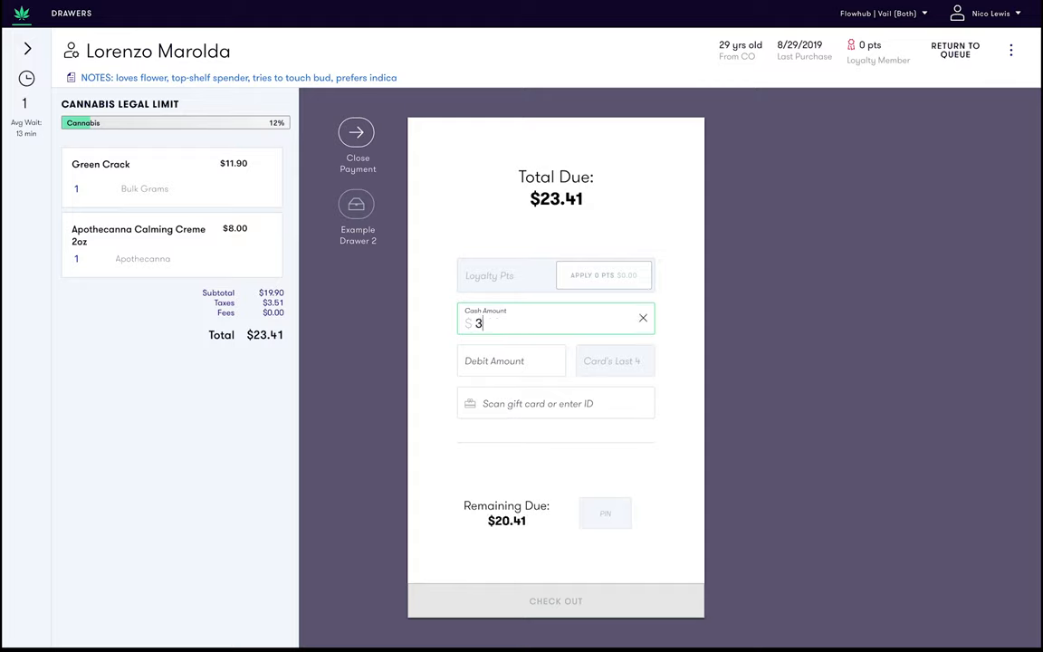
{"action": "type", "text": "0"}
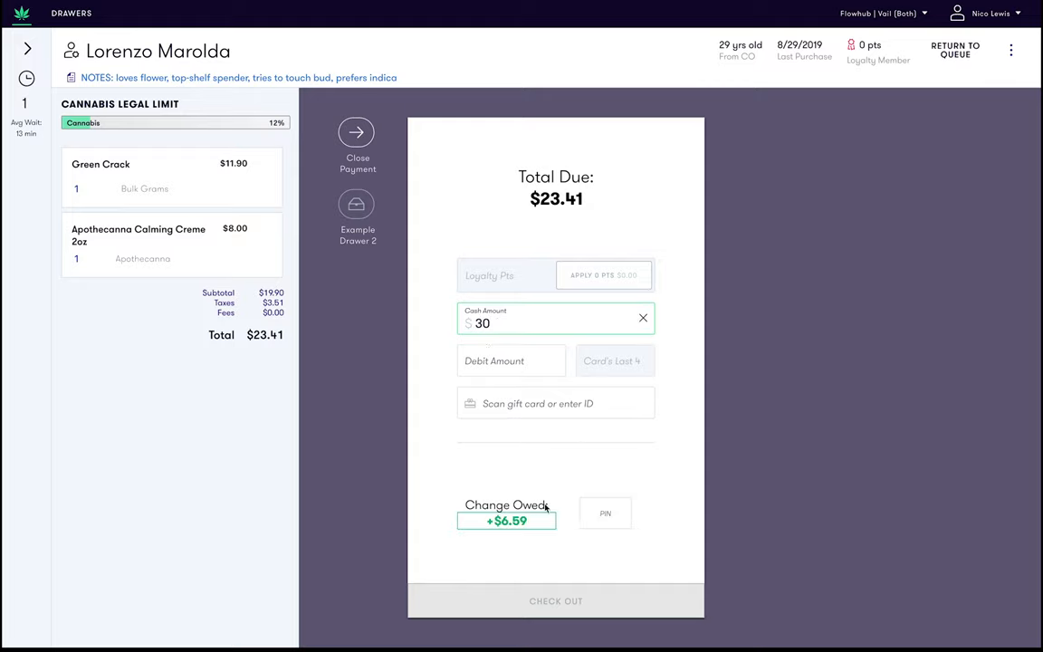